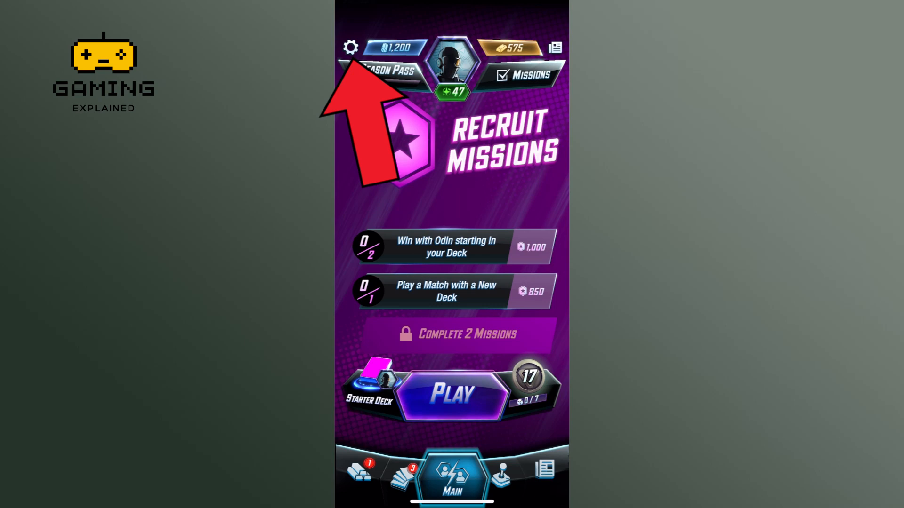
Open Settings via the gear icon at the top-left of the main screen
left_click(350, 47)
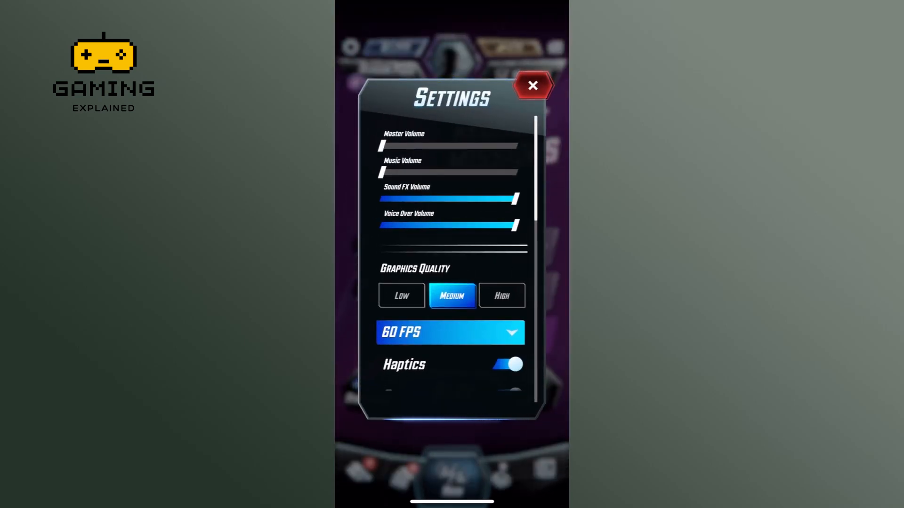
Scroll down the Settings panel toward the account deletion option
scroll("down", 3)
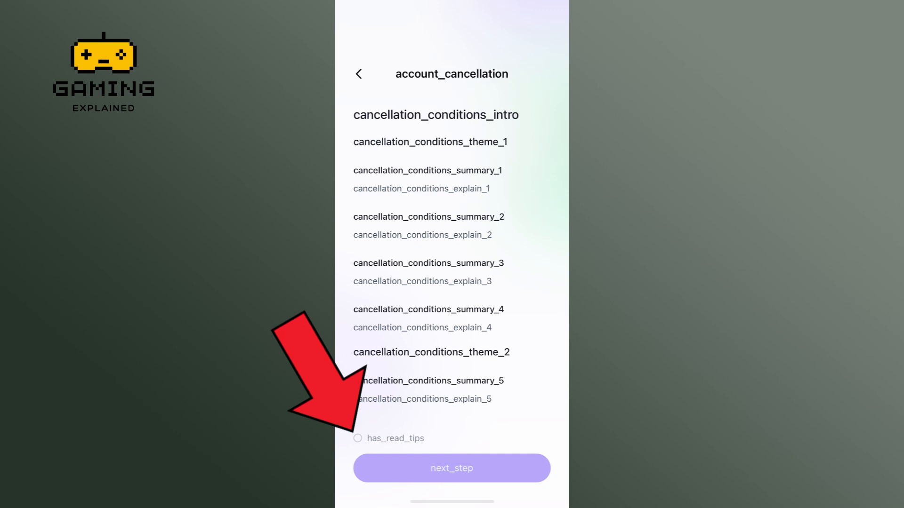
Tick has_read_tips and continue with next_step to the important reminders page
left_click(358, 438)
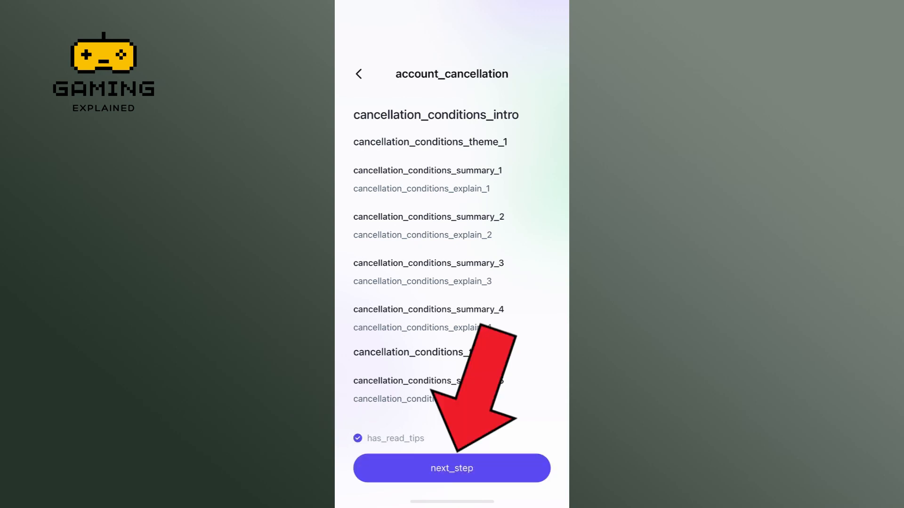
left_click(451, 467)
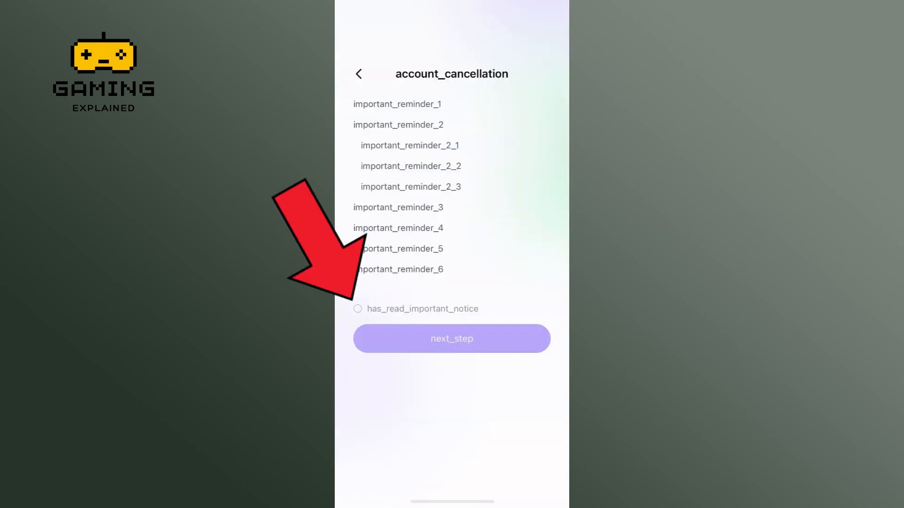
Tick has_read_important_notice, pass the safe-account check and reach confirm_cancellation
left_click(358, 308)
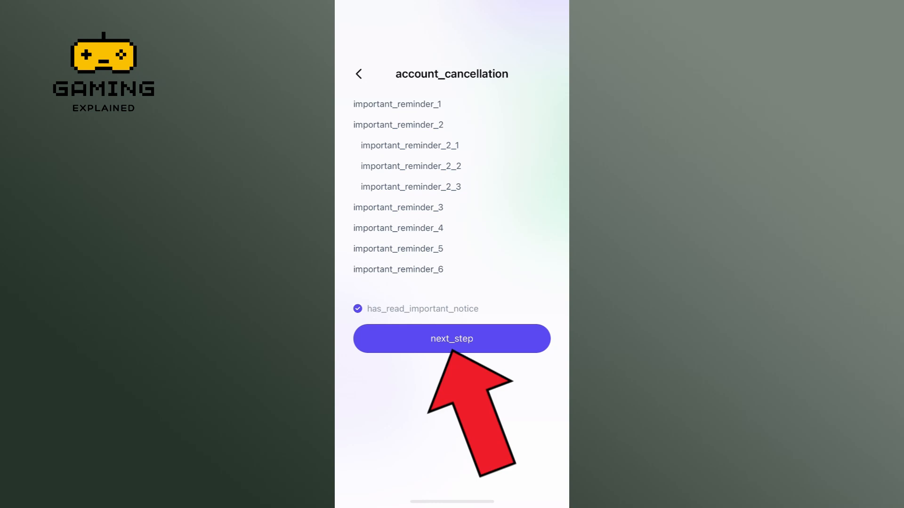
left_click(451, 338)
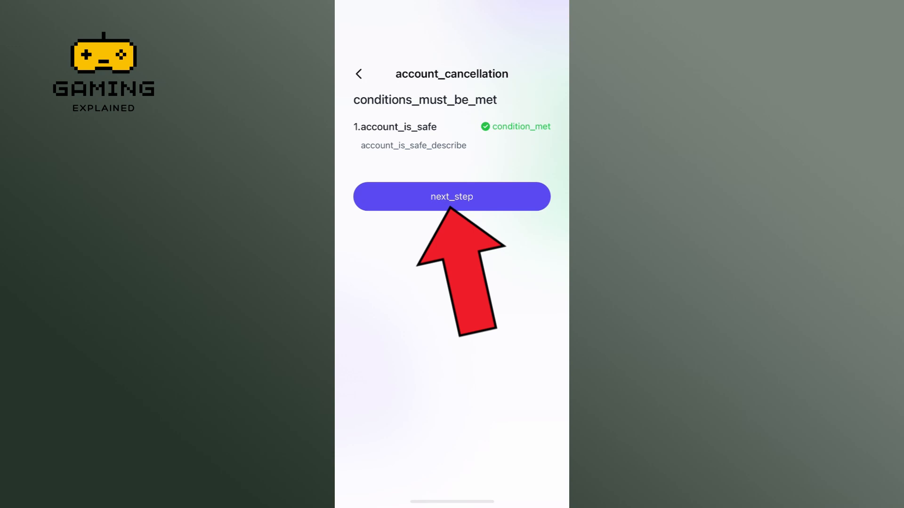
left_click(450, 196)
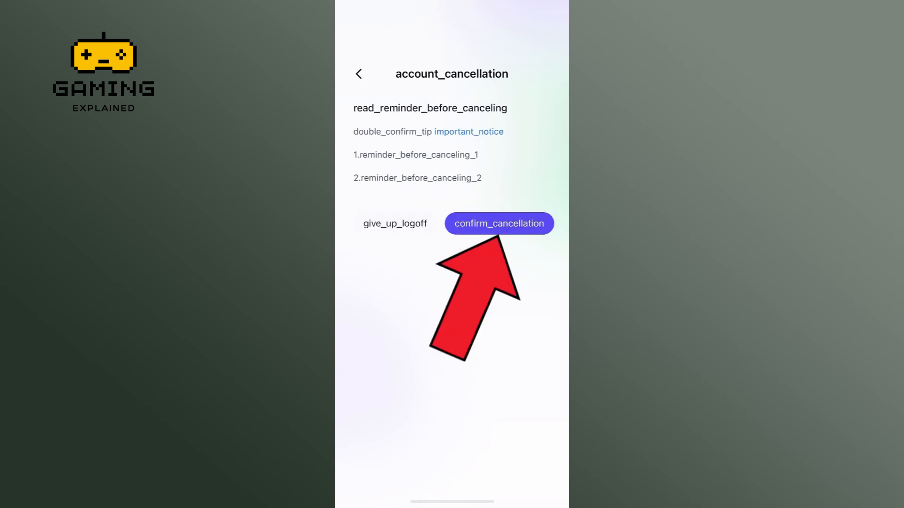